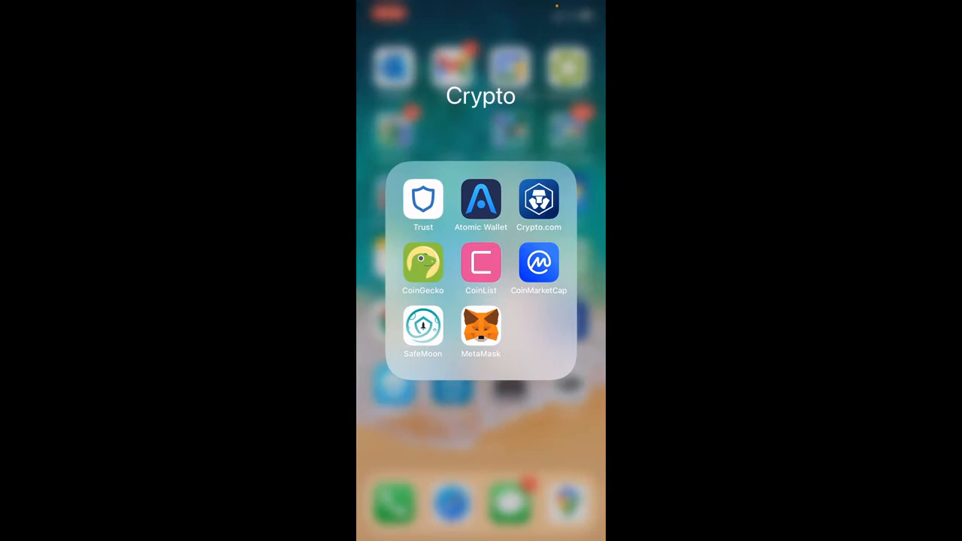
# Open the MetaMask wallet from the Crypto folder, then load bscscan.com in Safari
pyautogui.click(480, 328)
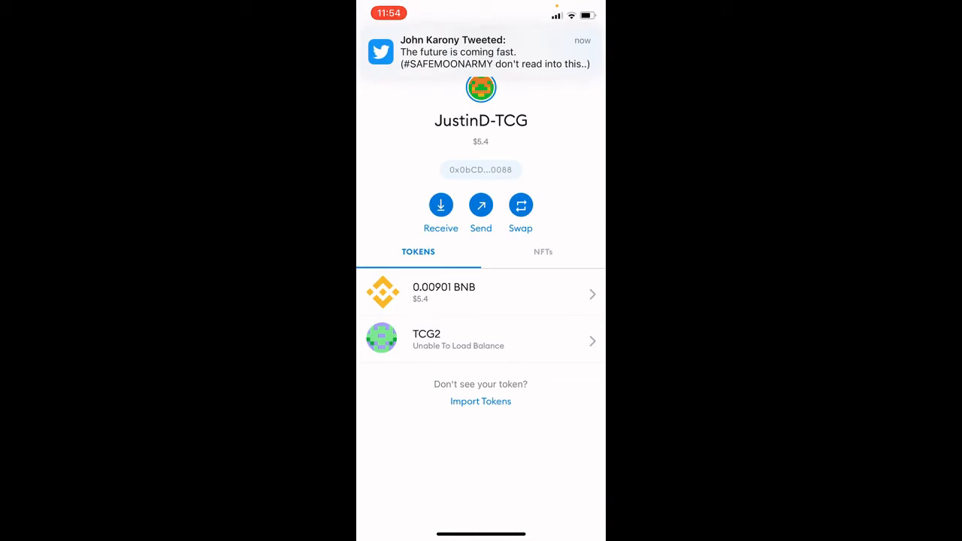
pyautogui.click(481, 169)
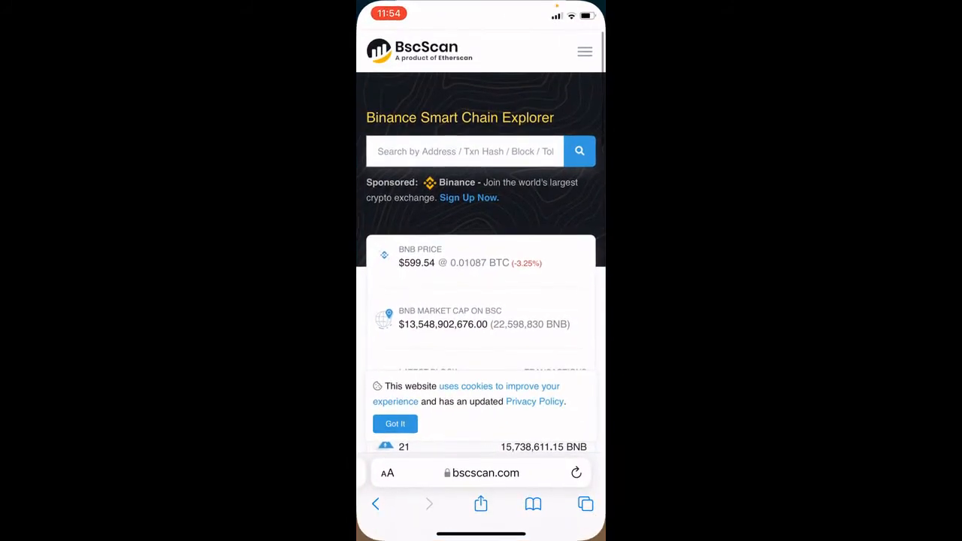
pyautogui.click(465, 151)
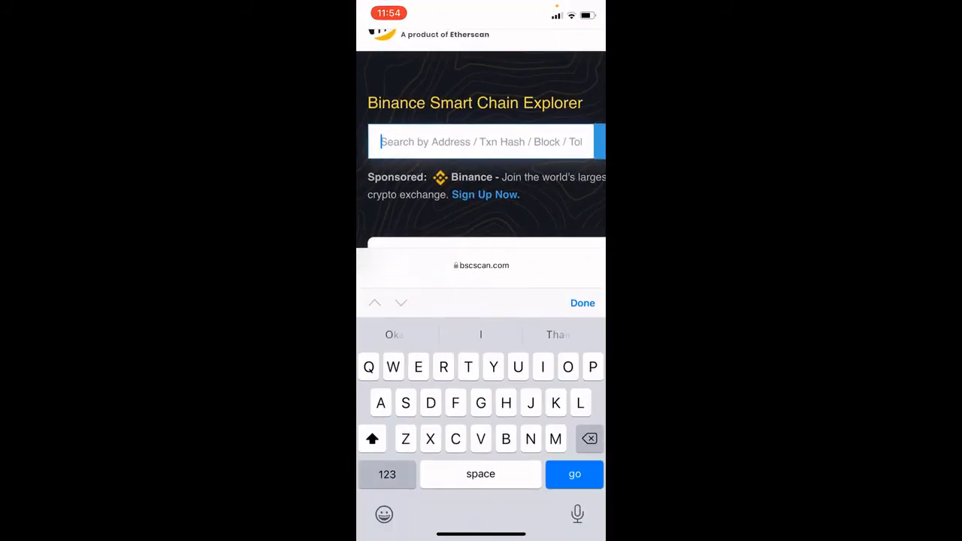
pyautogui.write('2Dc390b577BE86B65470CeC7D2190088')
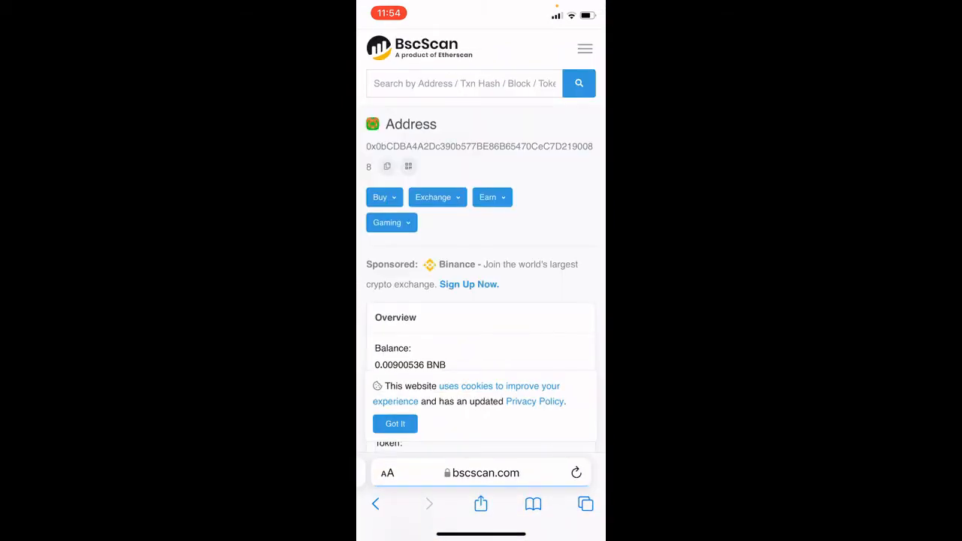
# Scroll past Overview and More Info to the two transactions, a swap and a transfer
pyautogui.scroll(-3)
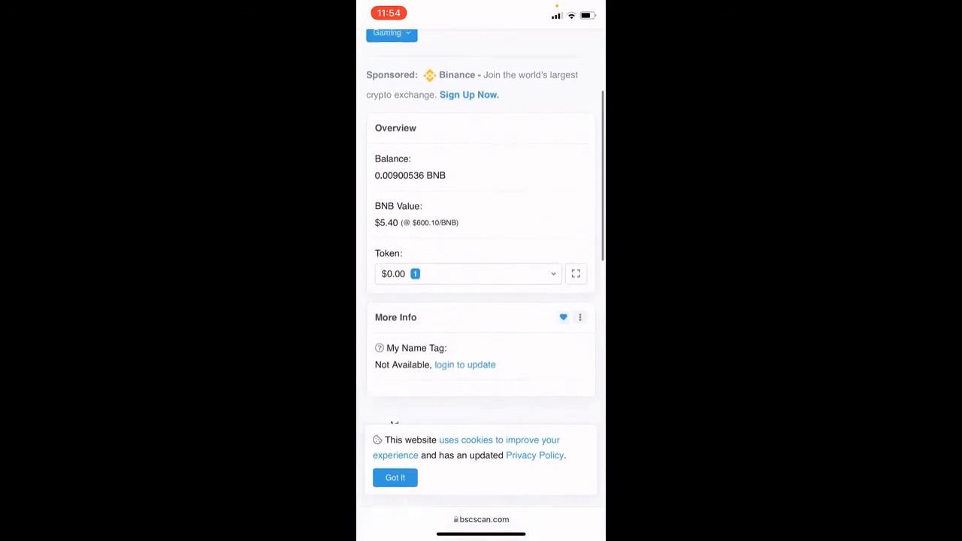
pyautogui.scroll(-3)
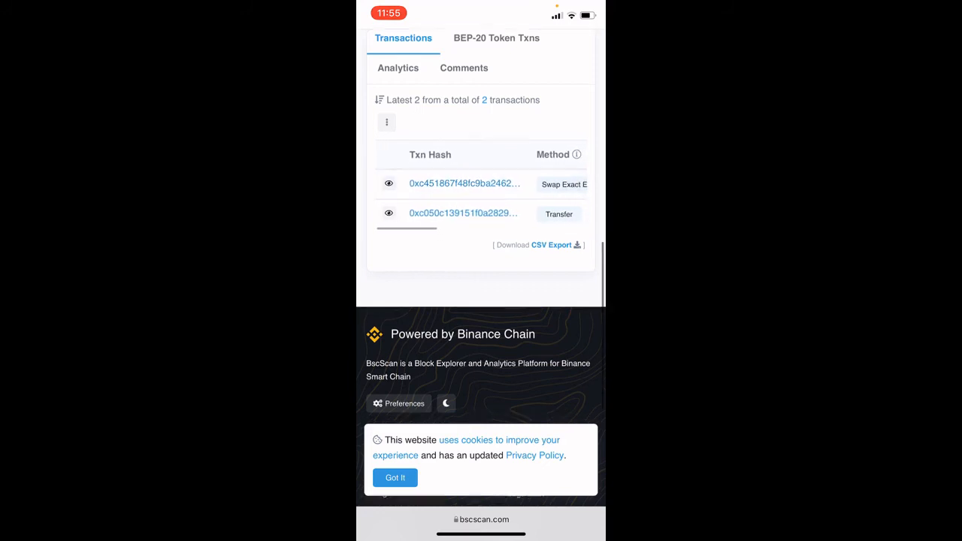
# Open the Transfer transaction's details (block 13061476, Success) and copy its transaction hash
pyautogui.click(463, 213)
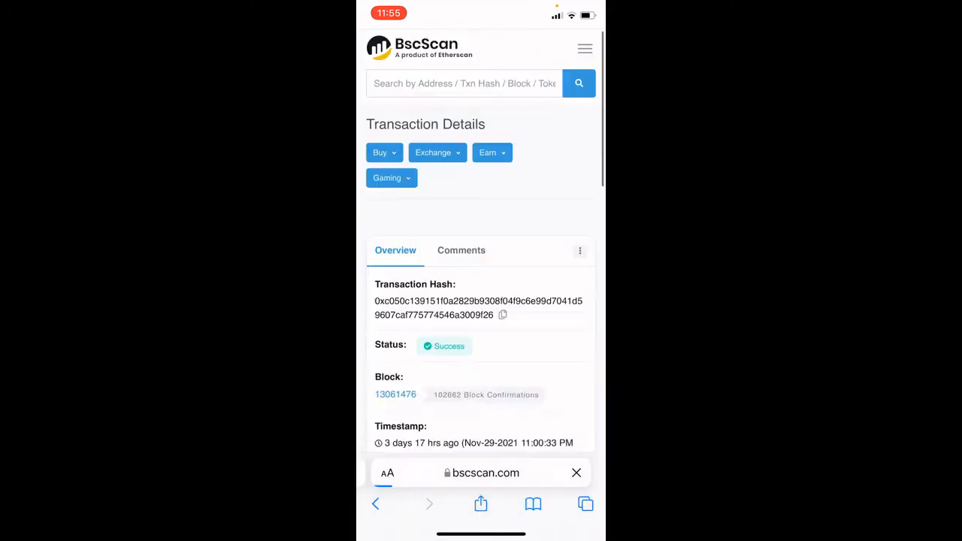
pyautogui.scroll(-3)
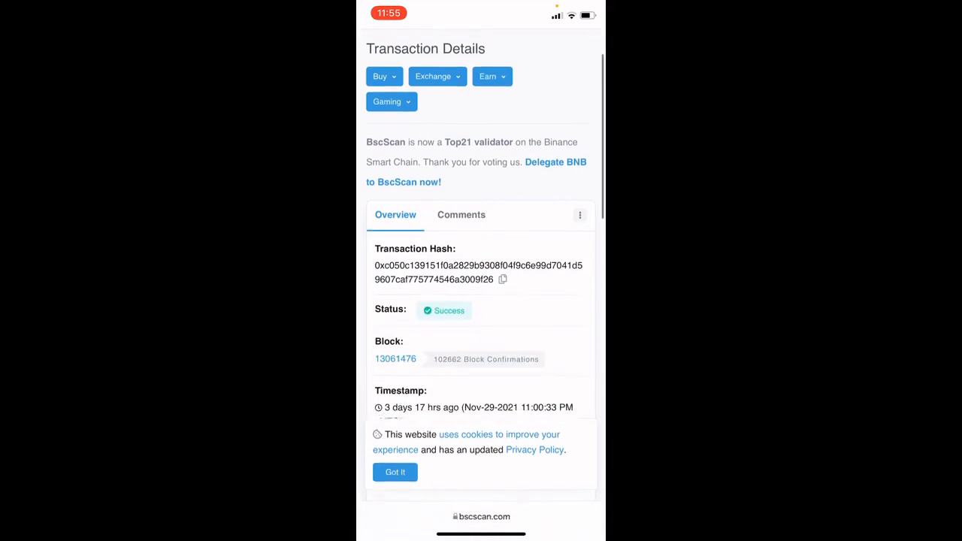
pyautogui.scroll(-3)
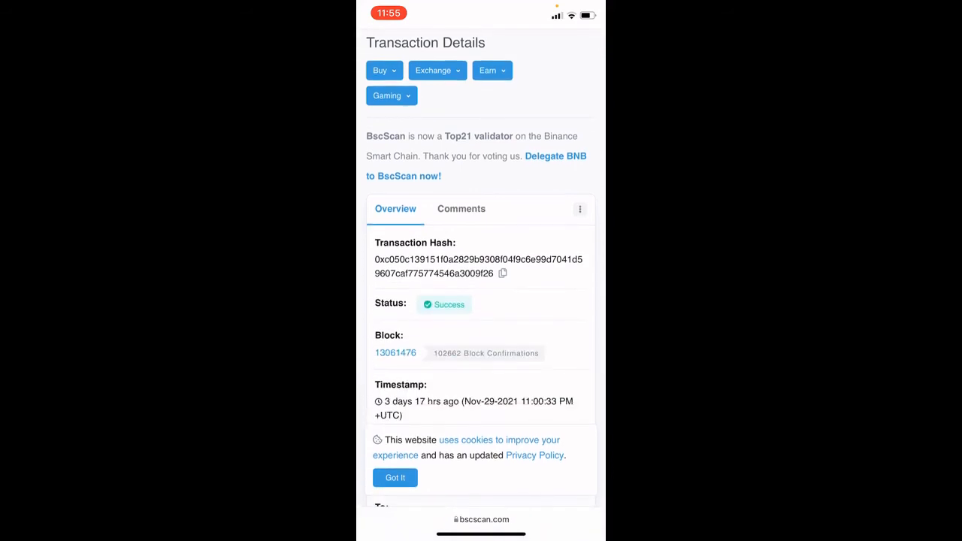
pyautogui.click(502, 273)
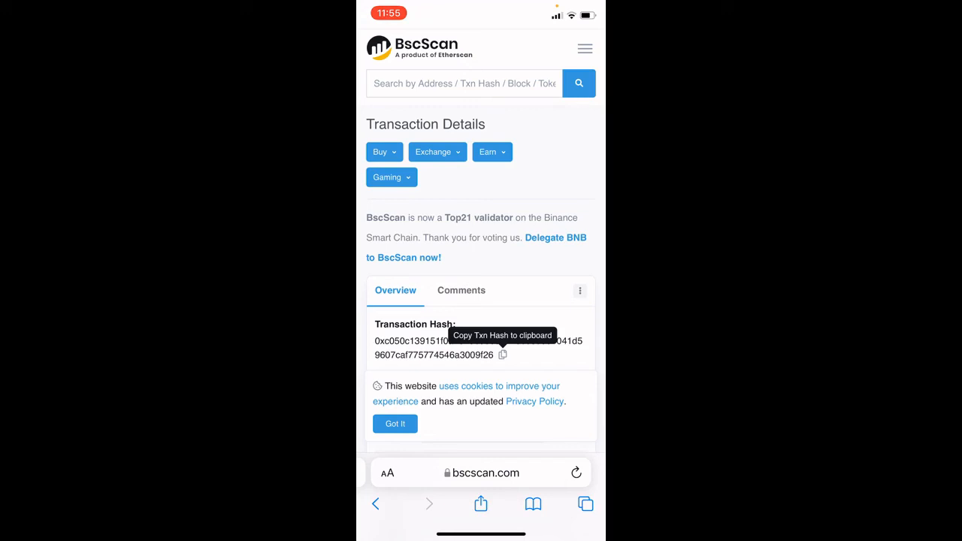
pyautogui.scroll(-3)
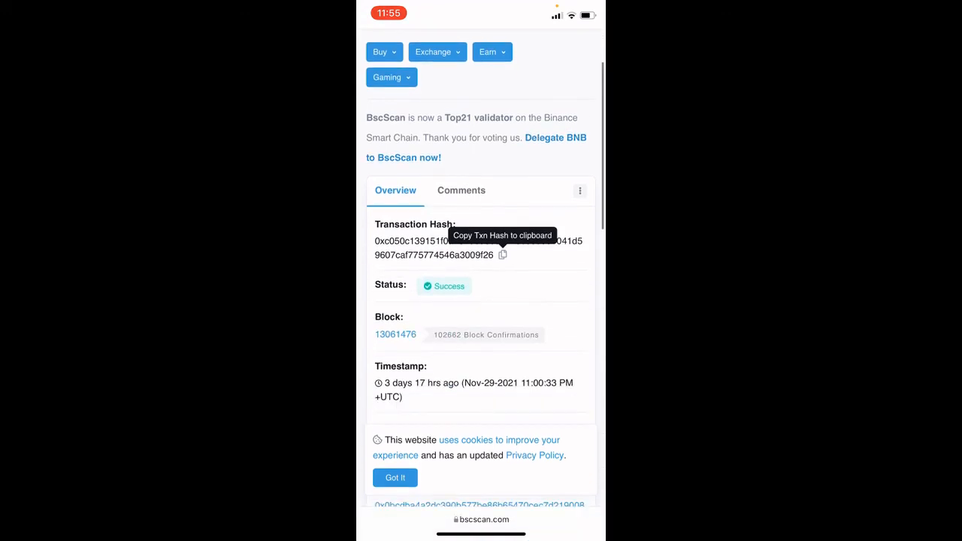